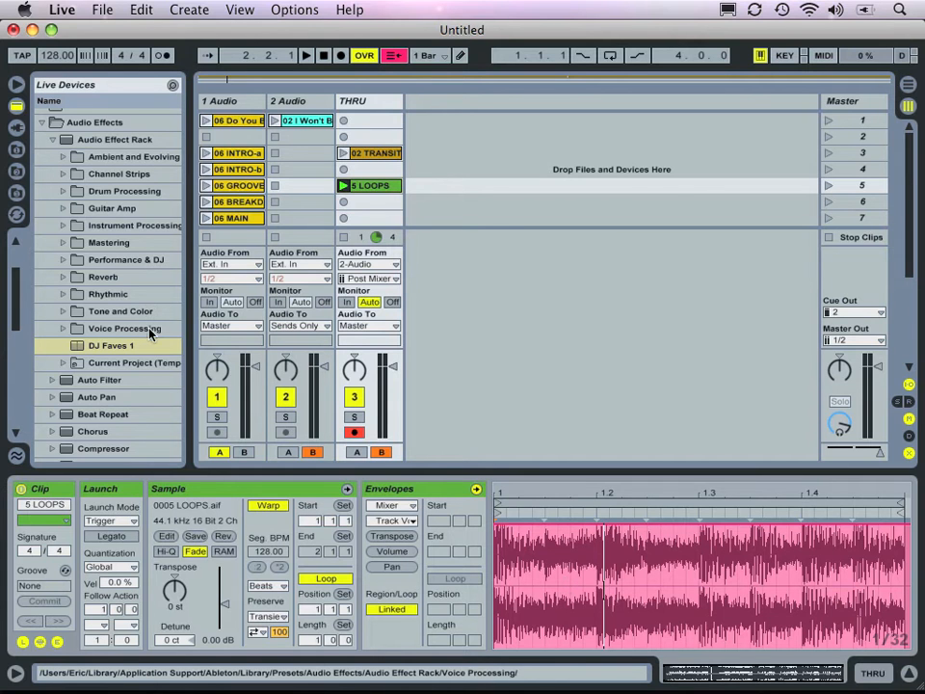
Target the 8 LOOPS clip envelope at DJ Faves 1 Frequency and place a first breakpoint.
click(111, 345)
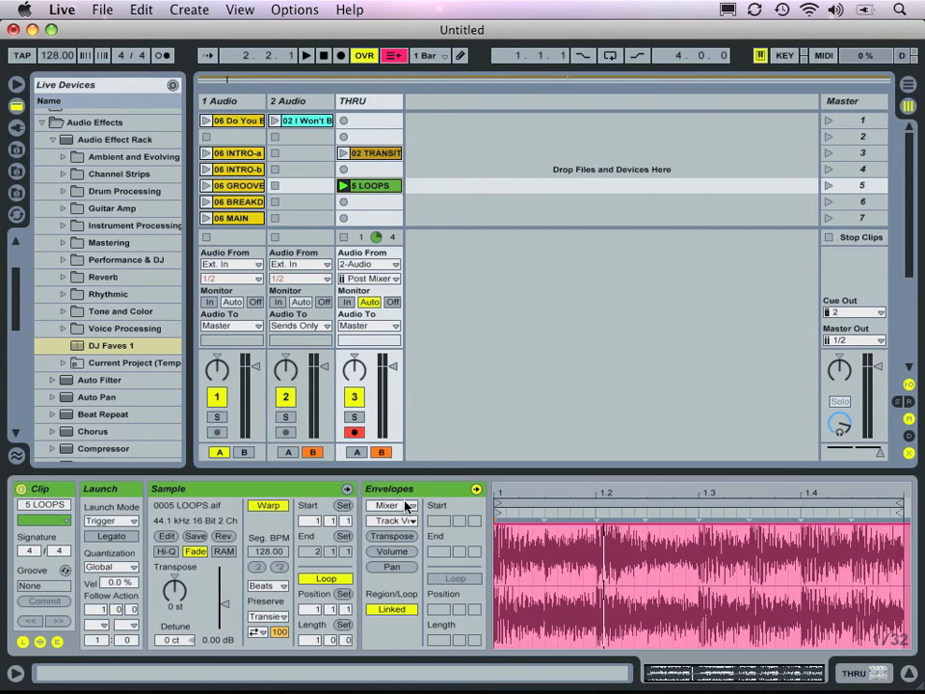
click(389, 504)
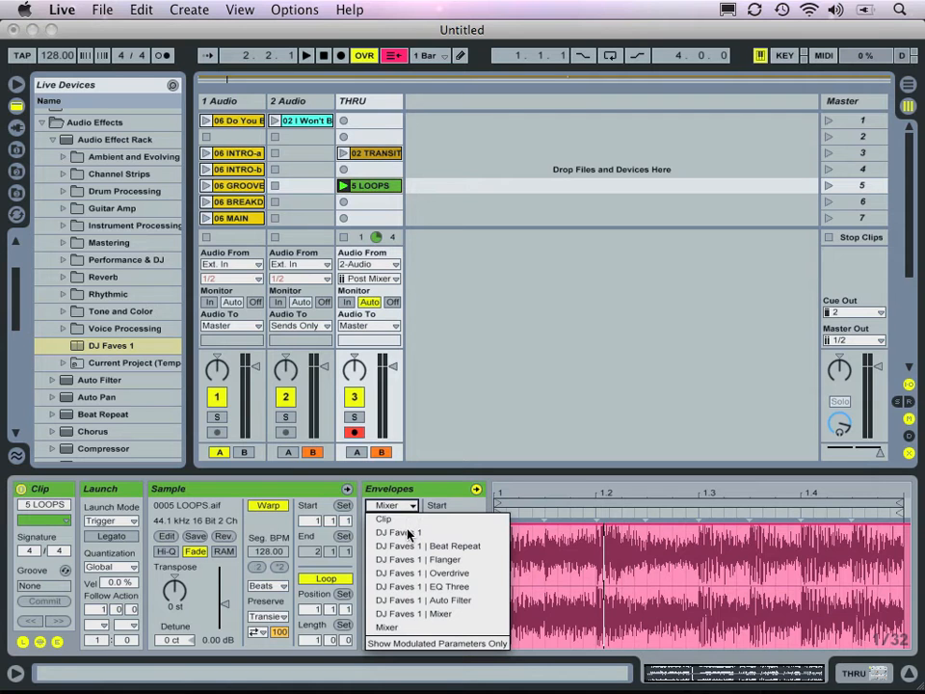
mouse_move(412, 535)
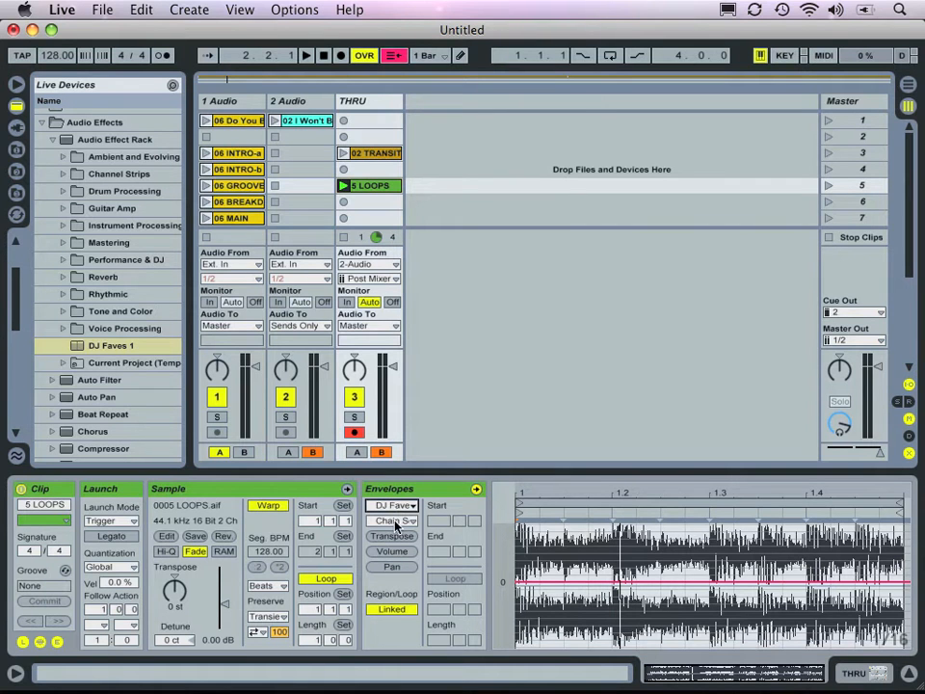
click(393, 521)
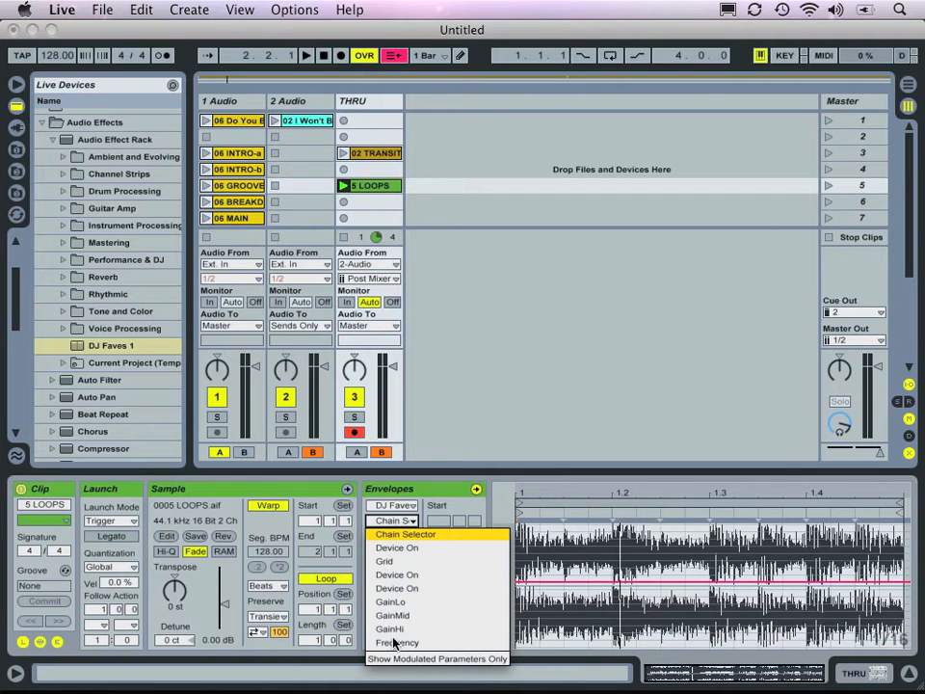
click(397, 641)
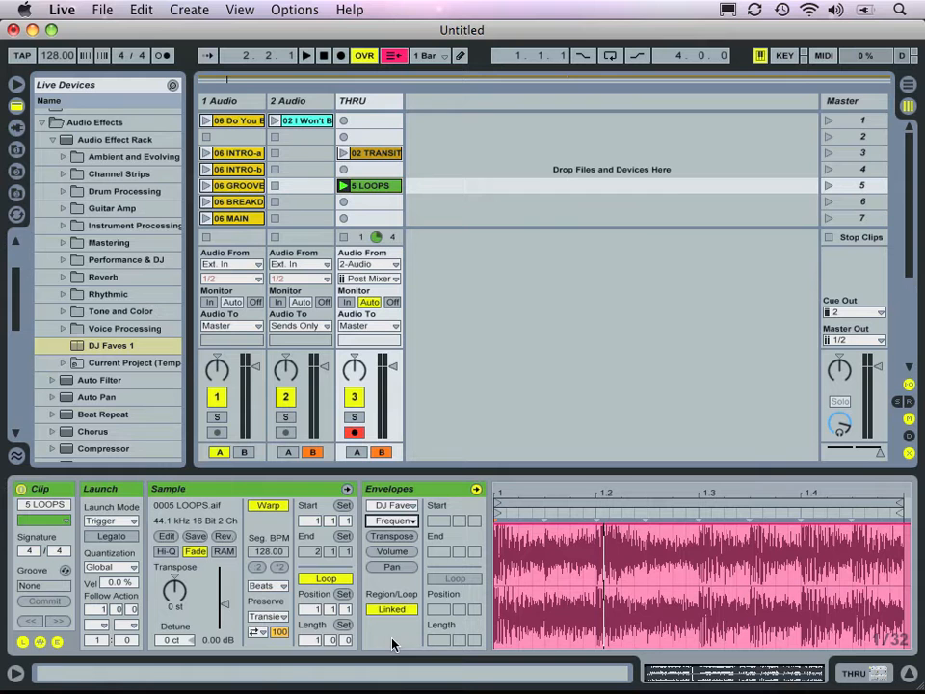
click(530, 551)
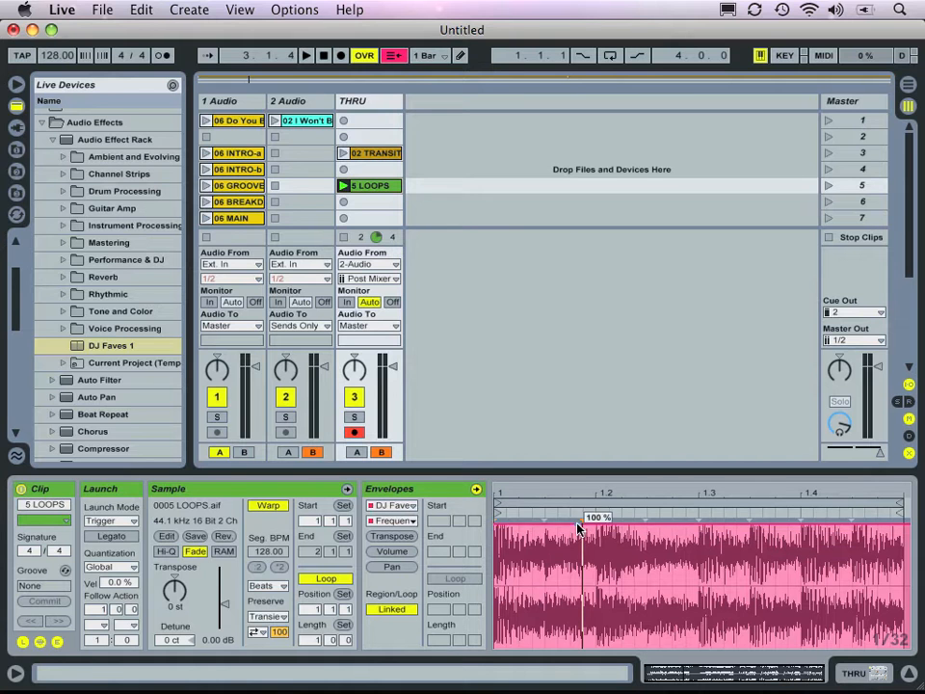
Draw a descending Frequency envelope with breakpoints pulled down toward the clip's end.
click(501, 530)
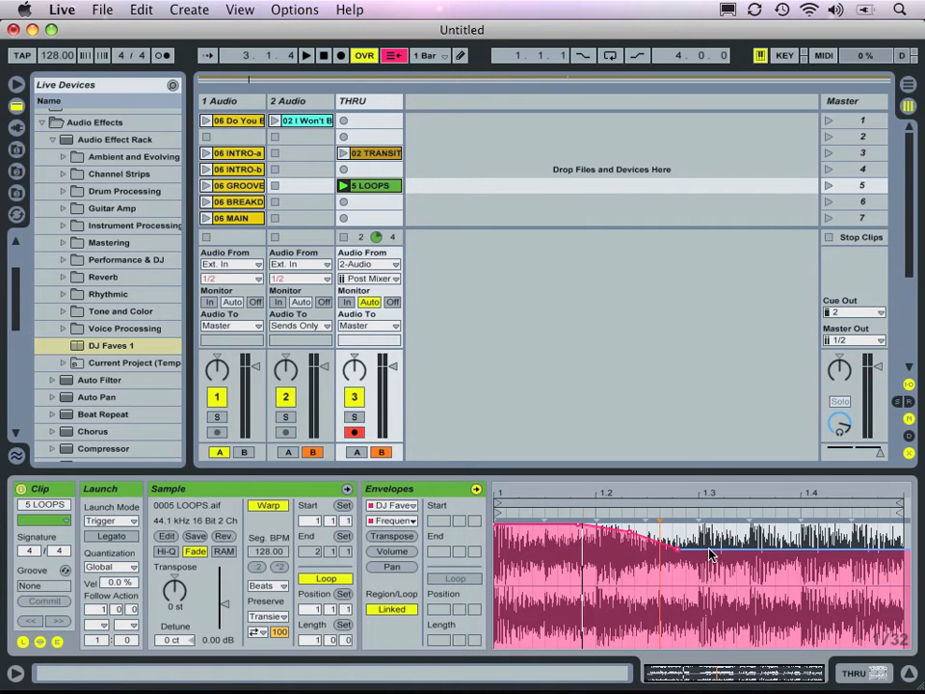
drag(655, 543, 709, 559)
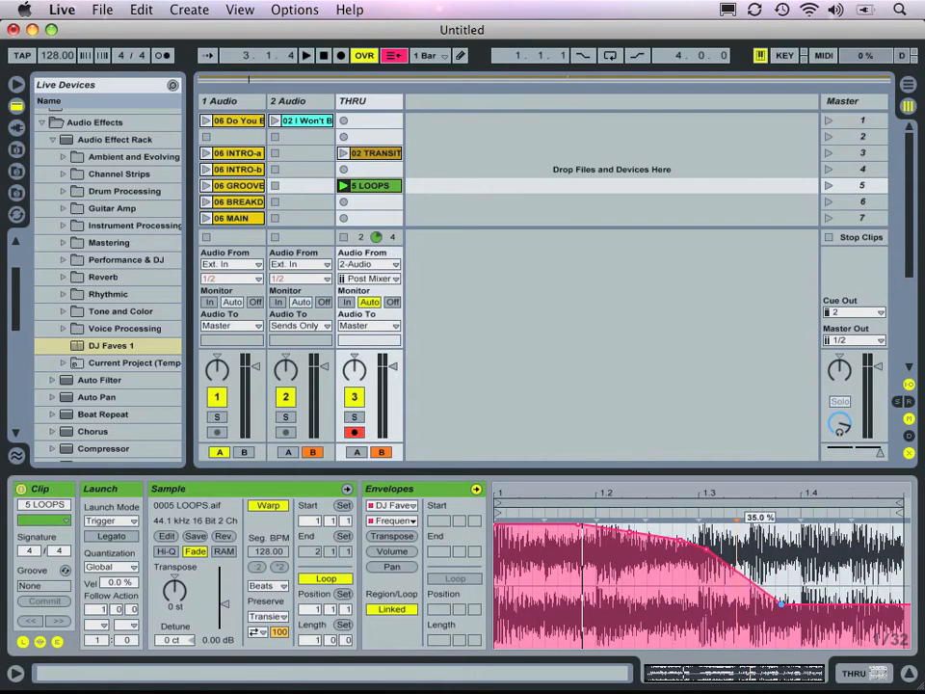
drag(761, 517, 826, 593)
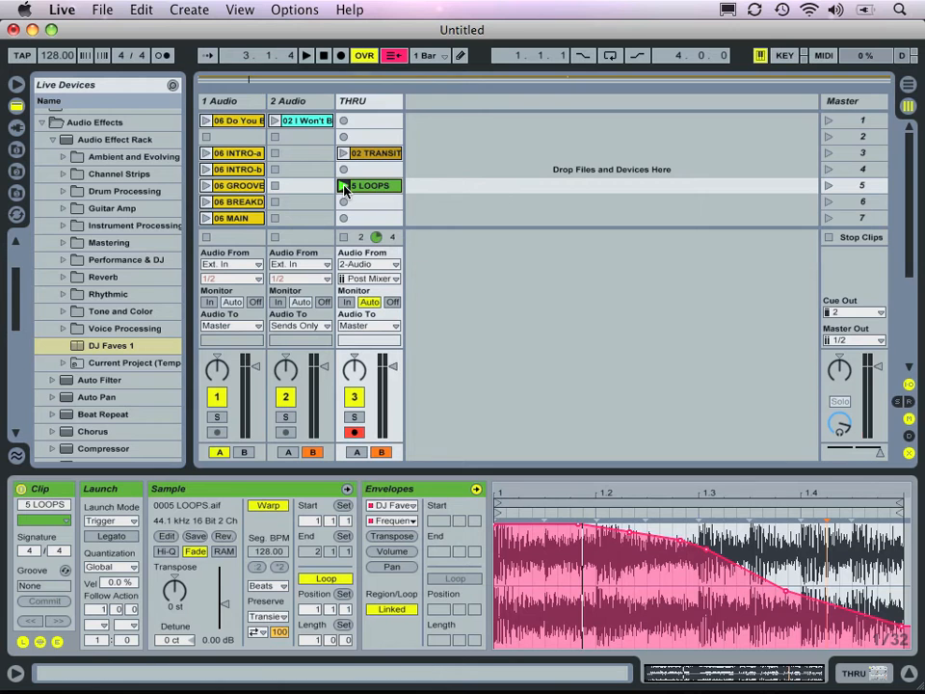
click(343, 185)
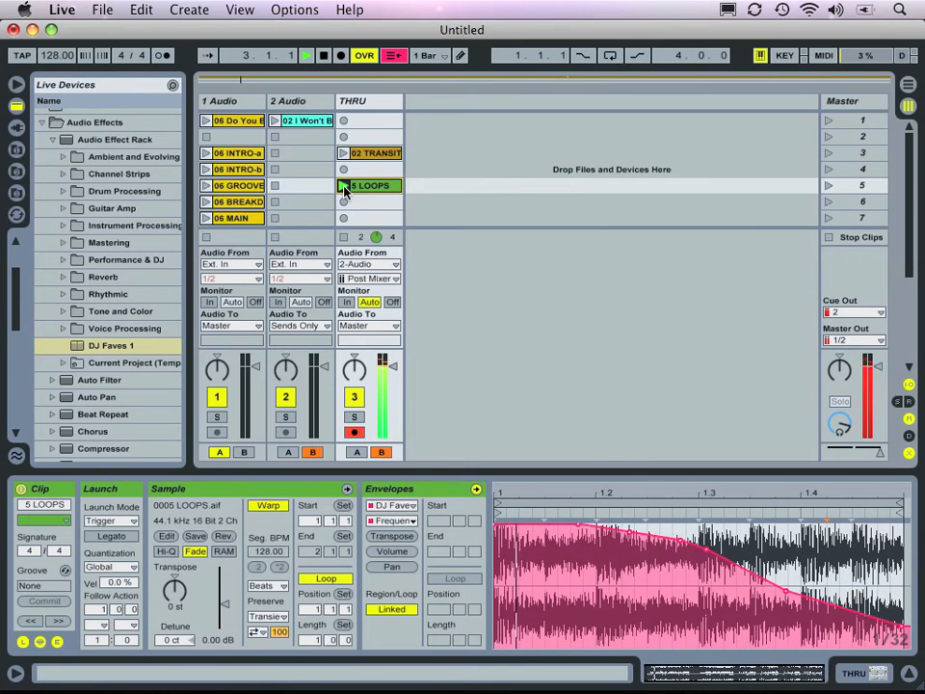
click(342, 185)
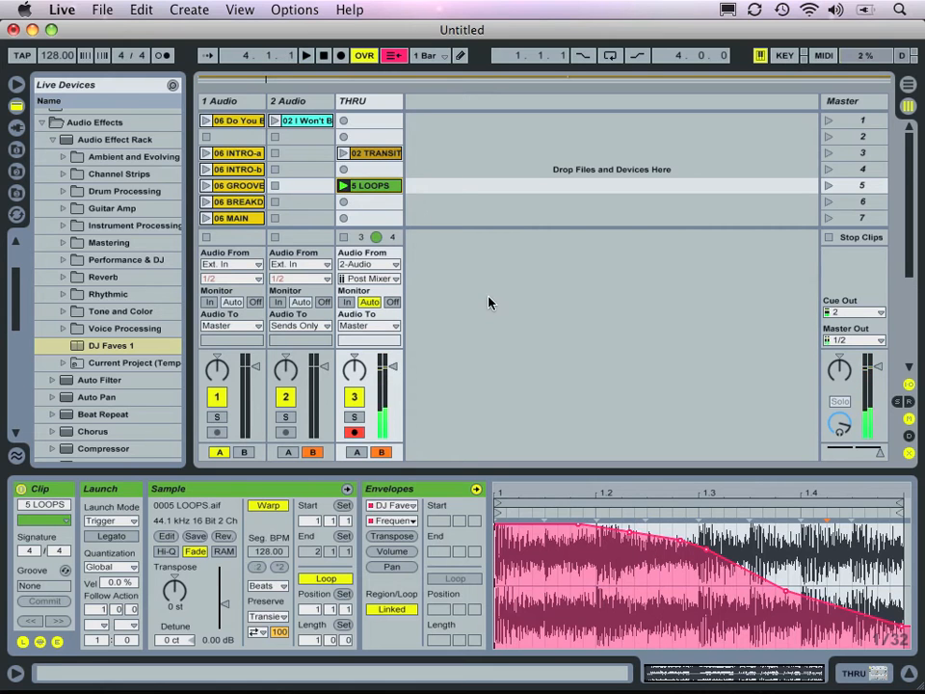
mouse_move(451, 293)
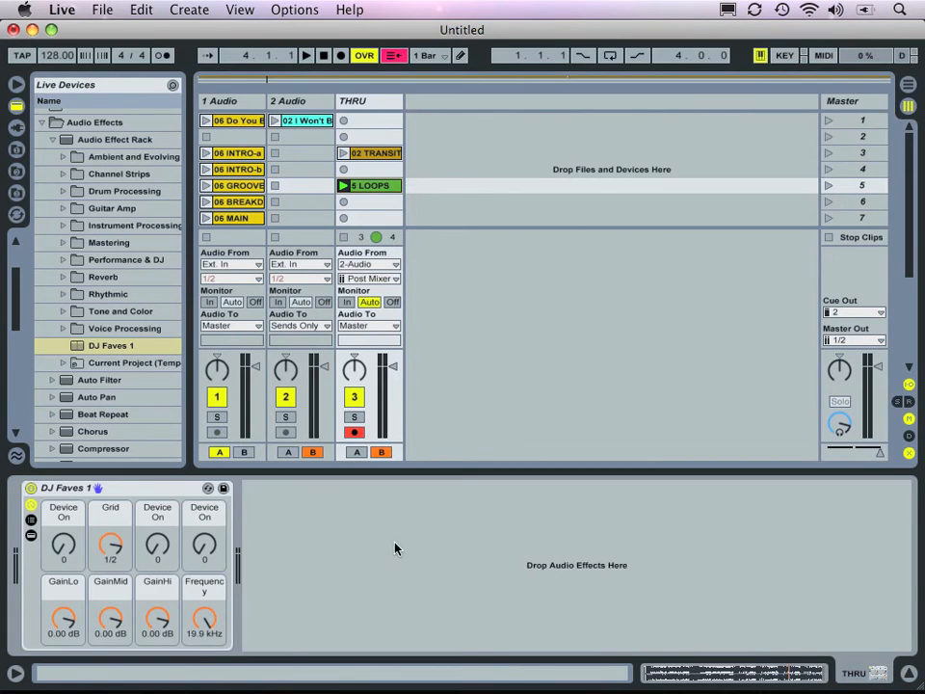
mouse_move(505, 585)
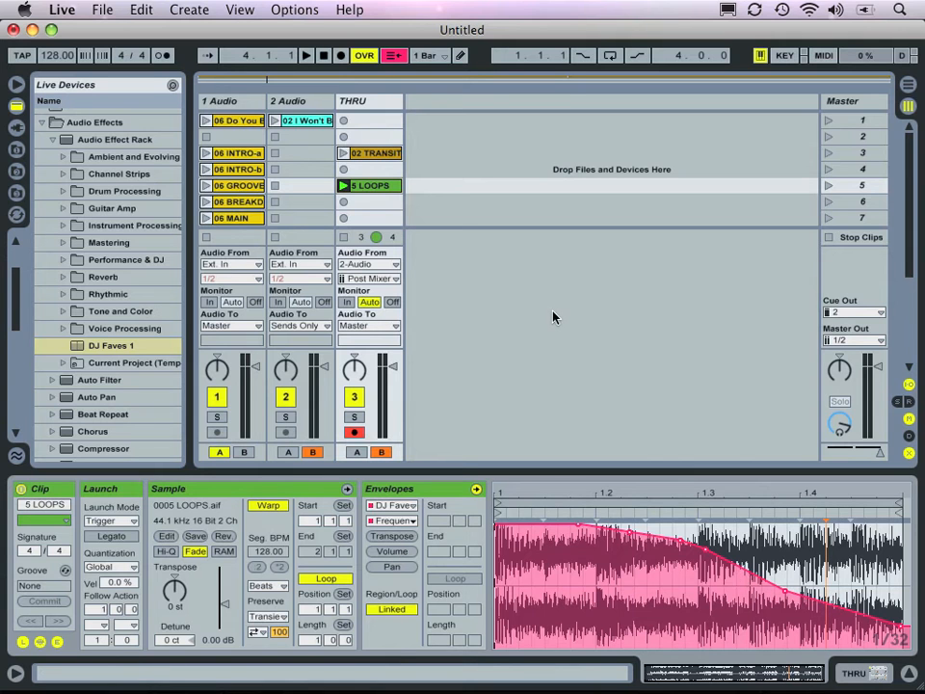
mouse_move(557, 493)
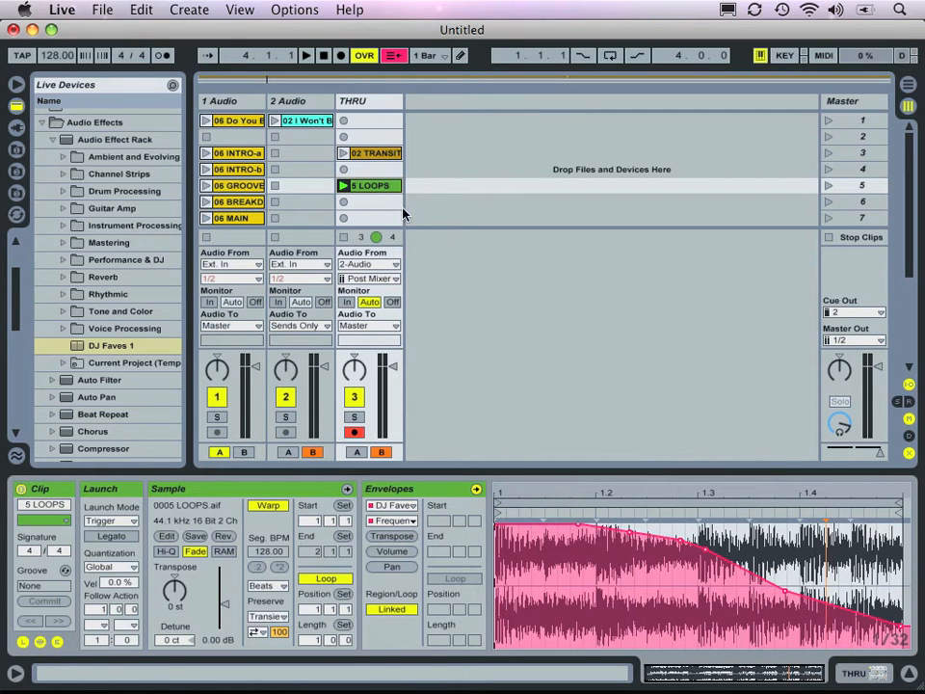
click(370, 185)
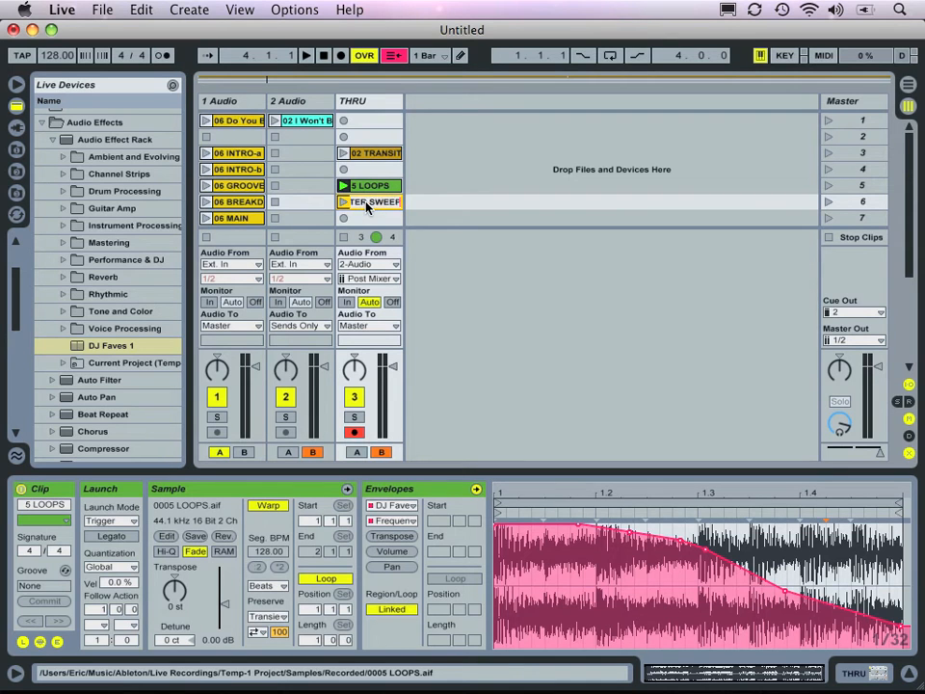
Select the new FILTER SWEEP clip and show its details with the copied envelope.
click(370, 203)
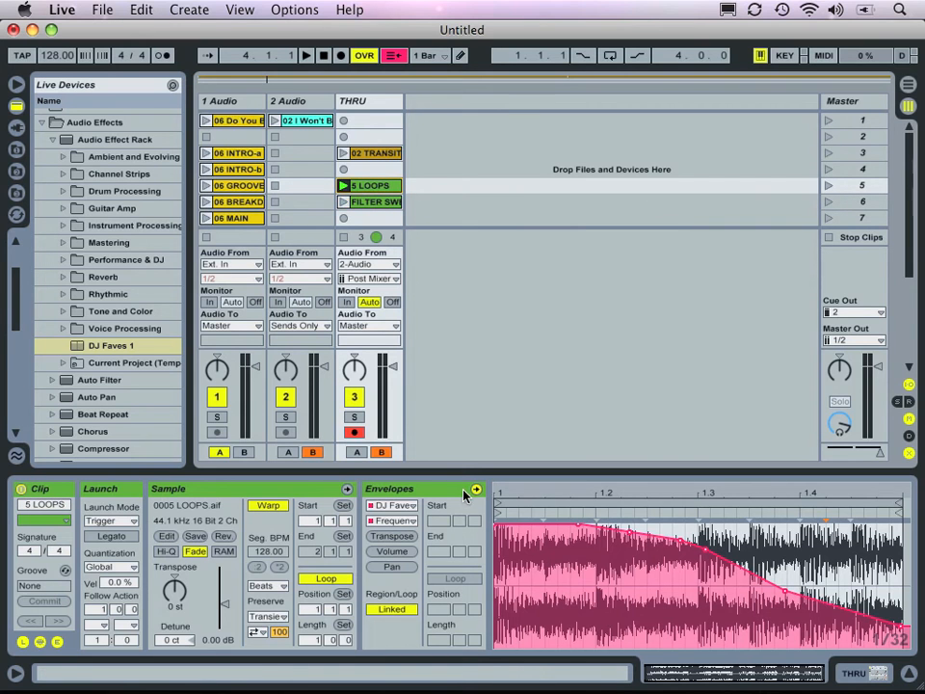
click(906, 594)
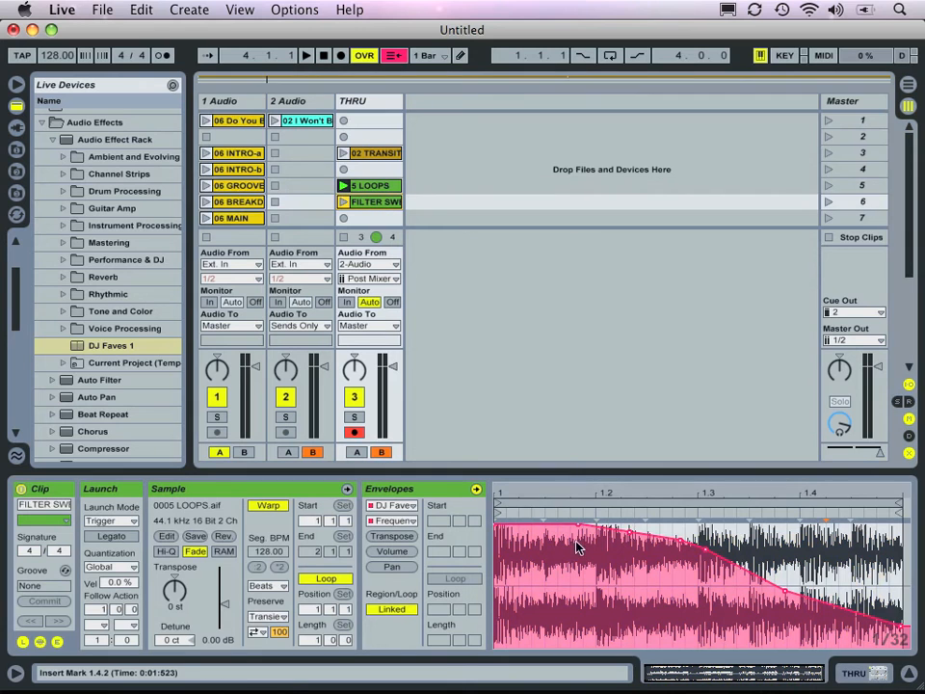
mouse_move(780, 578)
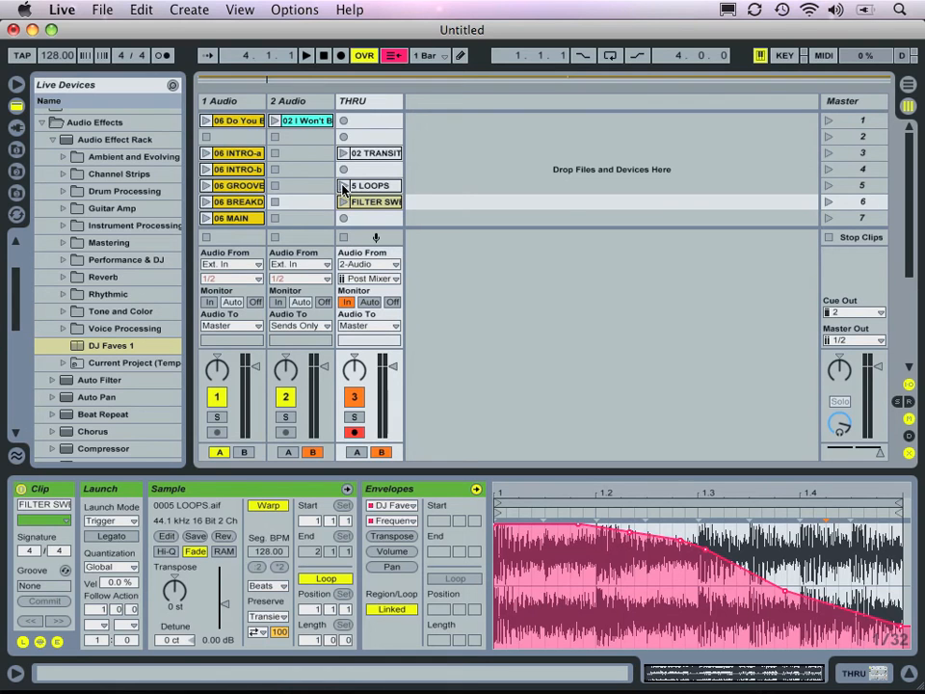
Launch the 02 Won't B clip on 2 Audio and show FILTER SWEEP's frequency envelope.
click(347, 185)
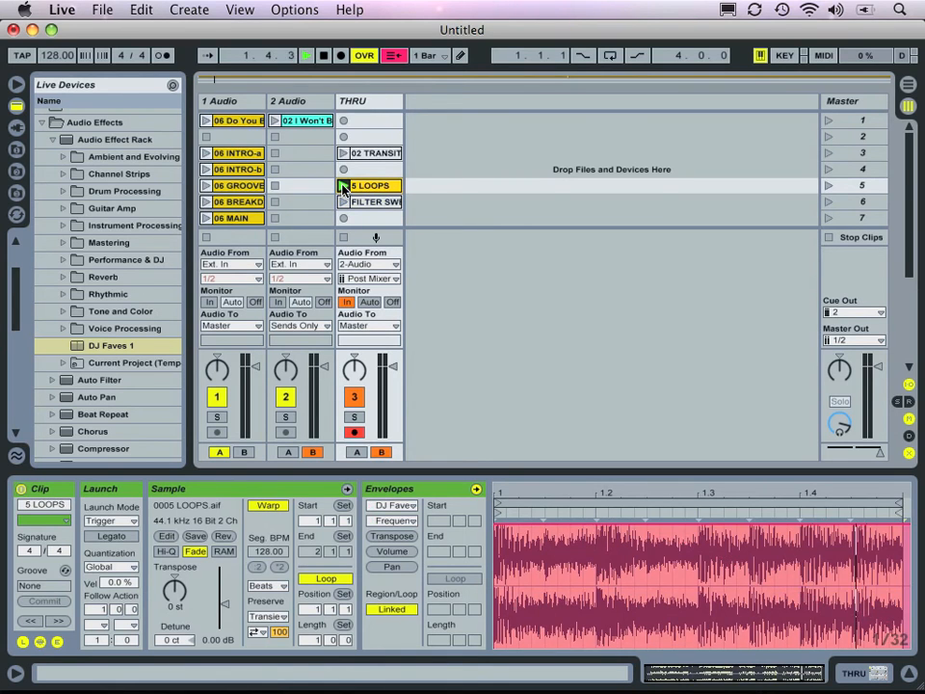
click(343, 185)
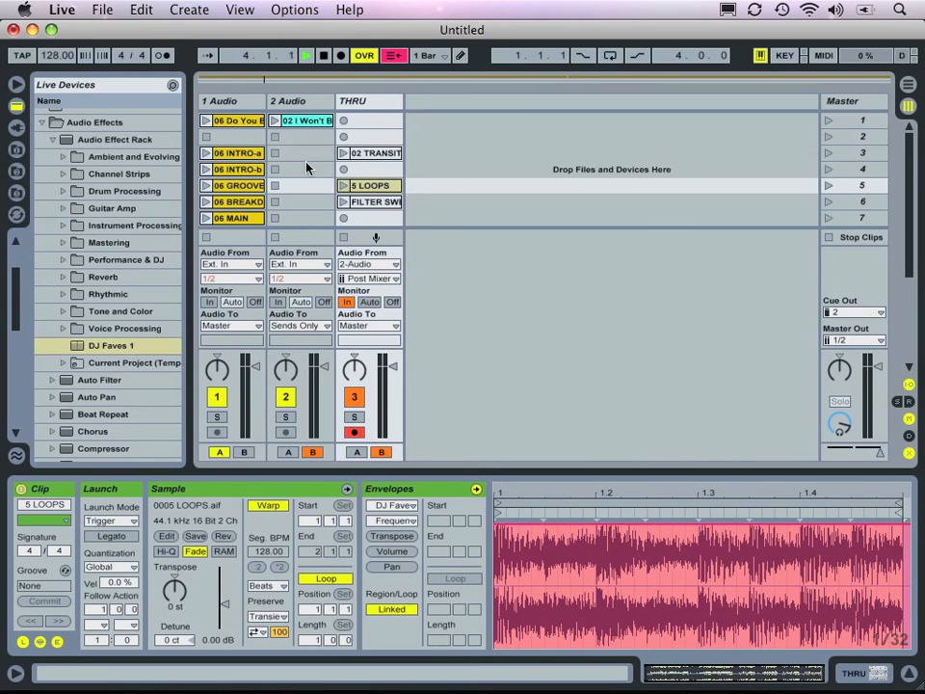
click(274, 119)
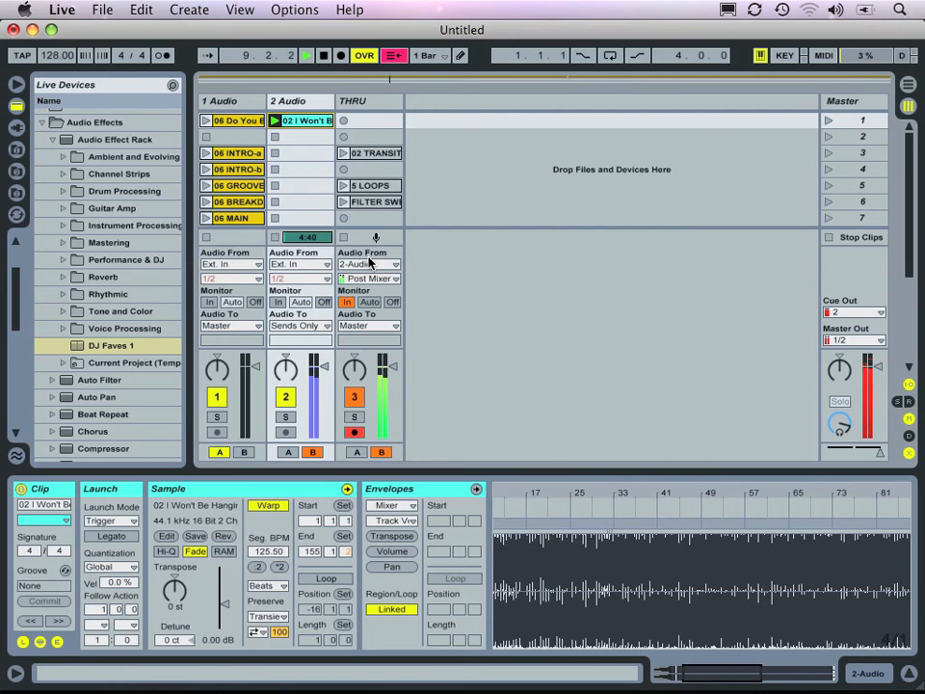
click(370, 203)
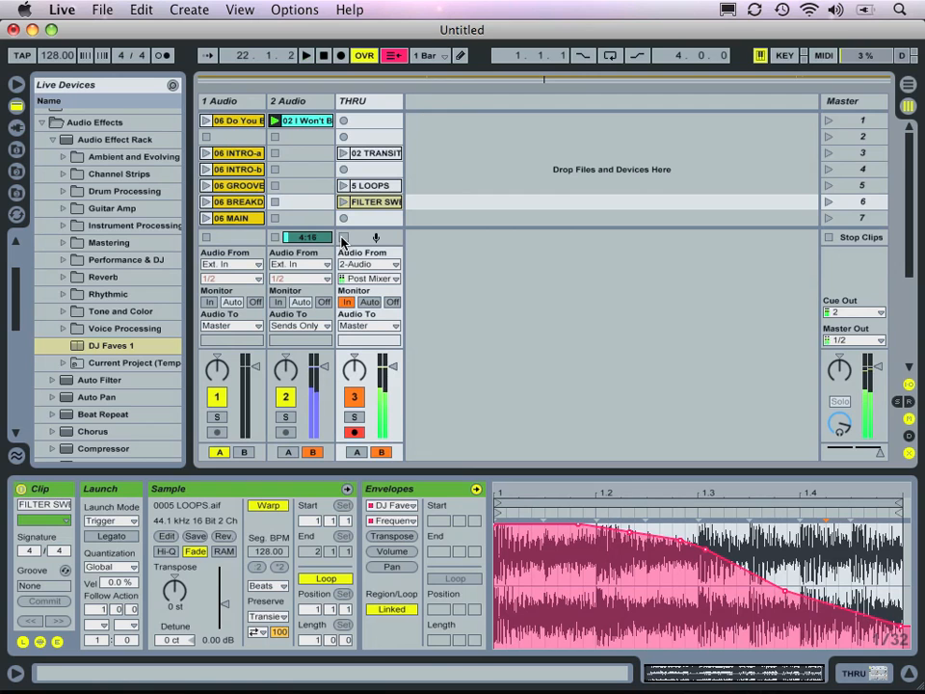
click(374, 202)
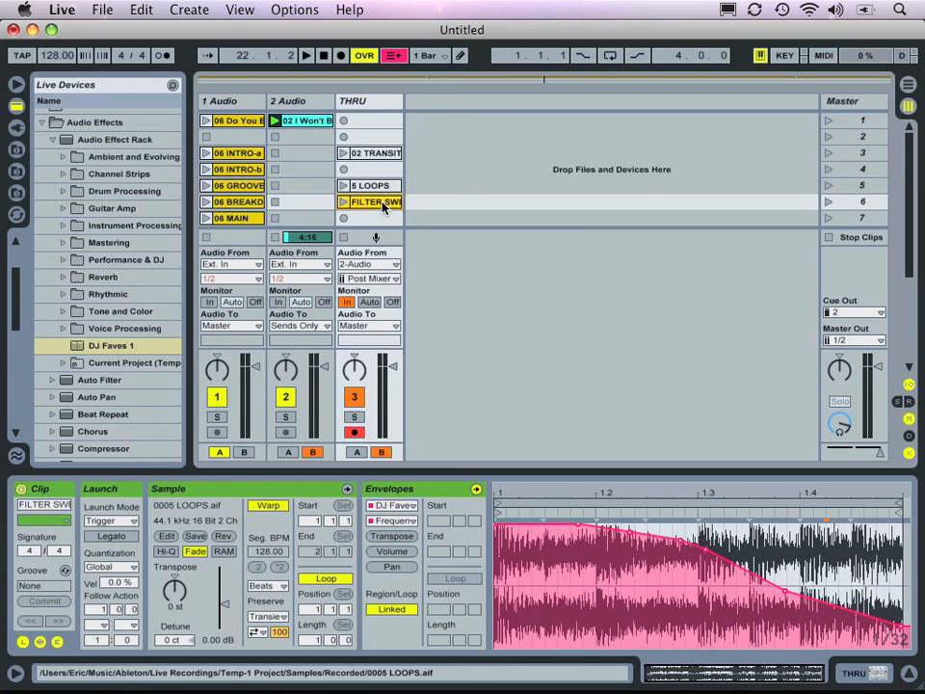